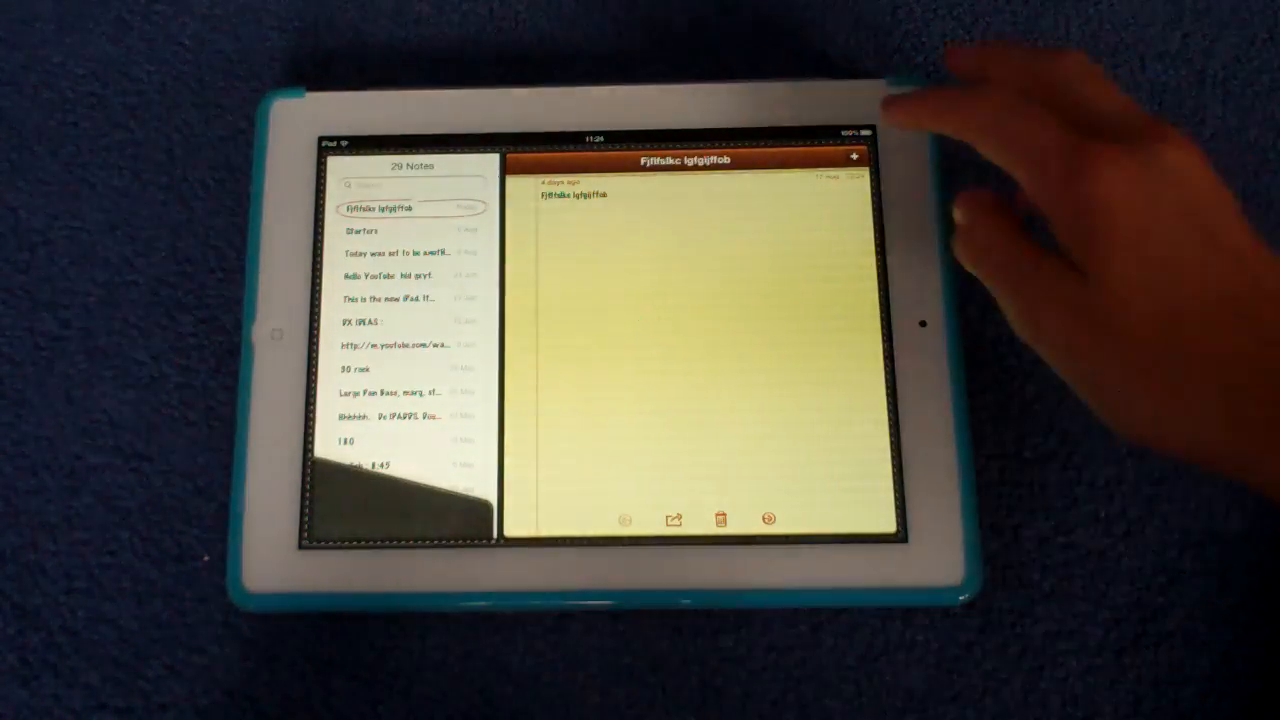
Step: Create a new blank note in Notes with the floating keyboard shown mid-screen
left_click(853, 158)
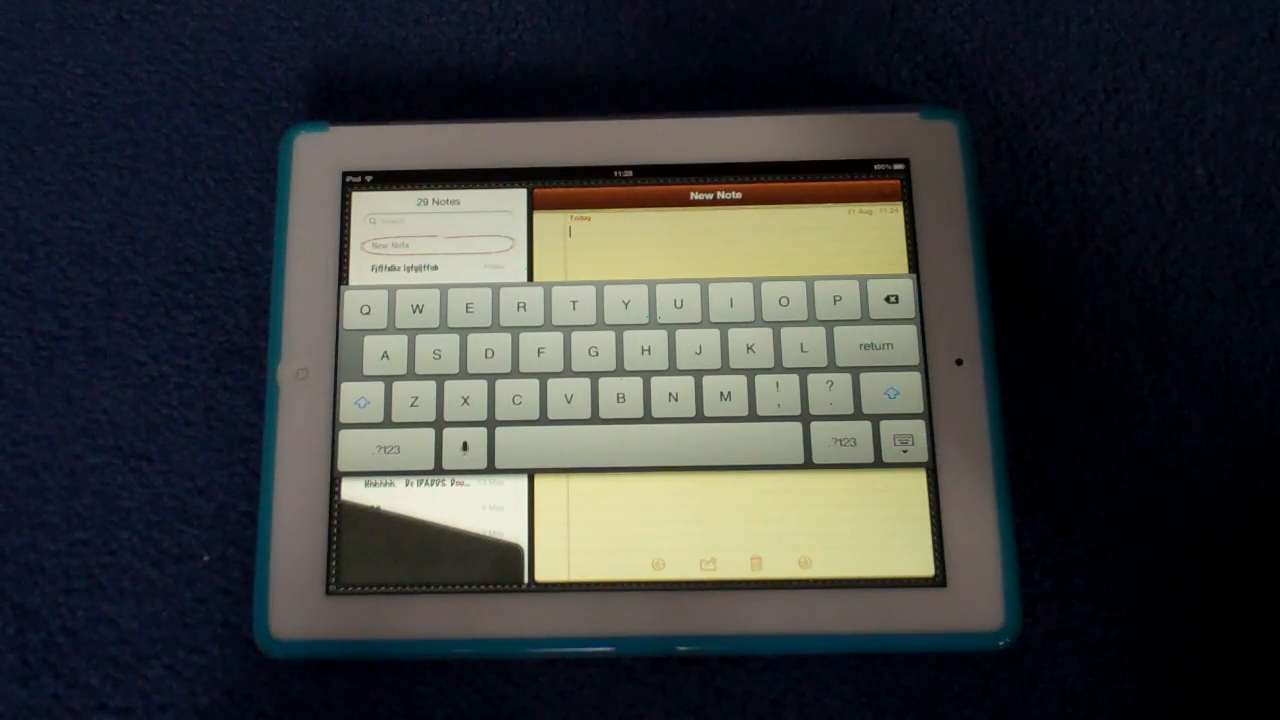
left_click(903, 442)
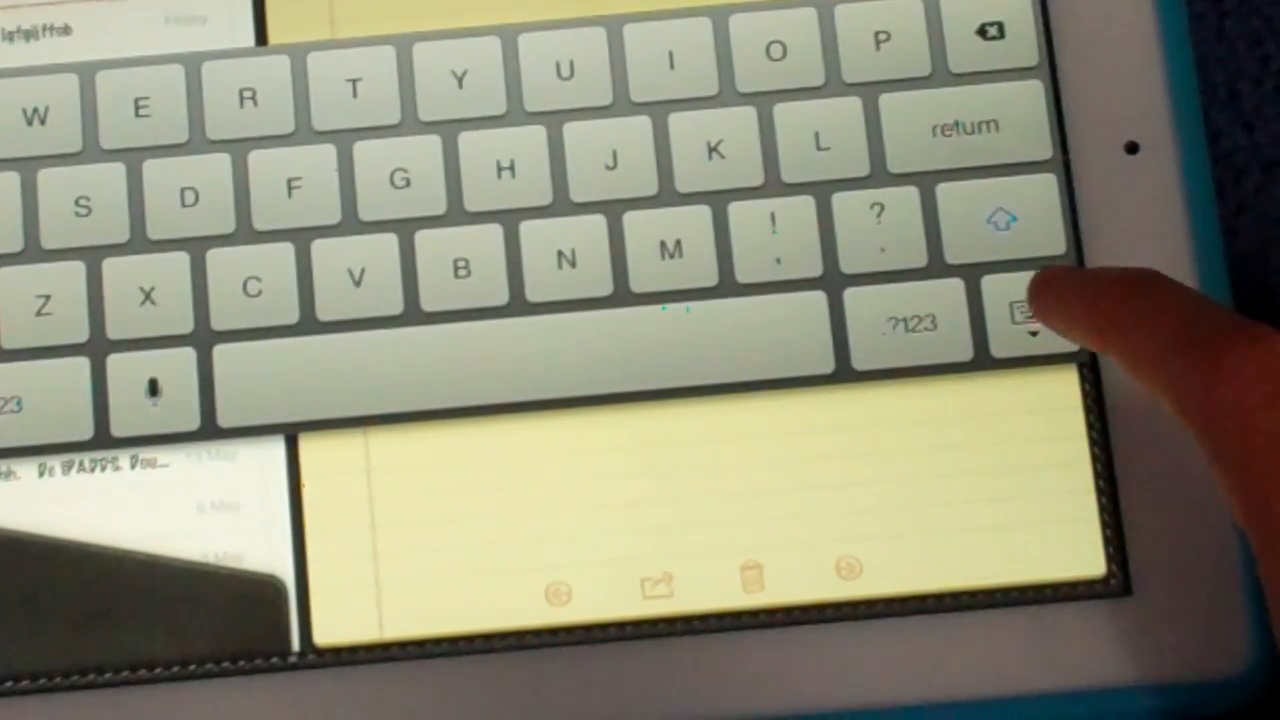
Step: Dock the floating keyboard at the bottom, then reveal its Undock and Split options
left_click(1013, 320)
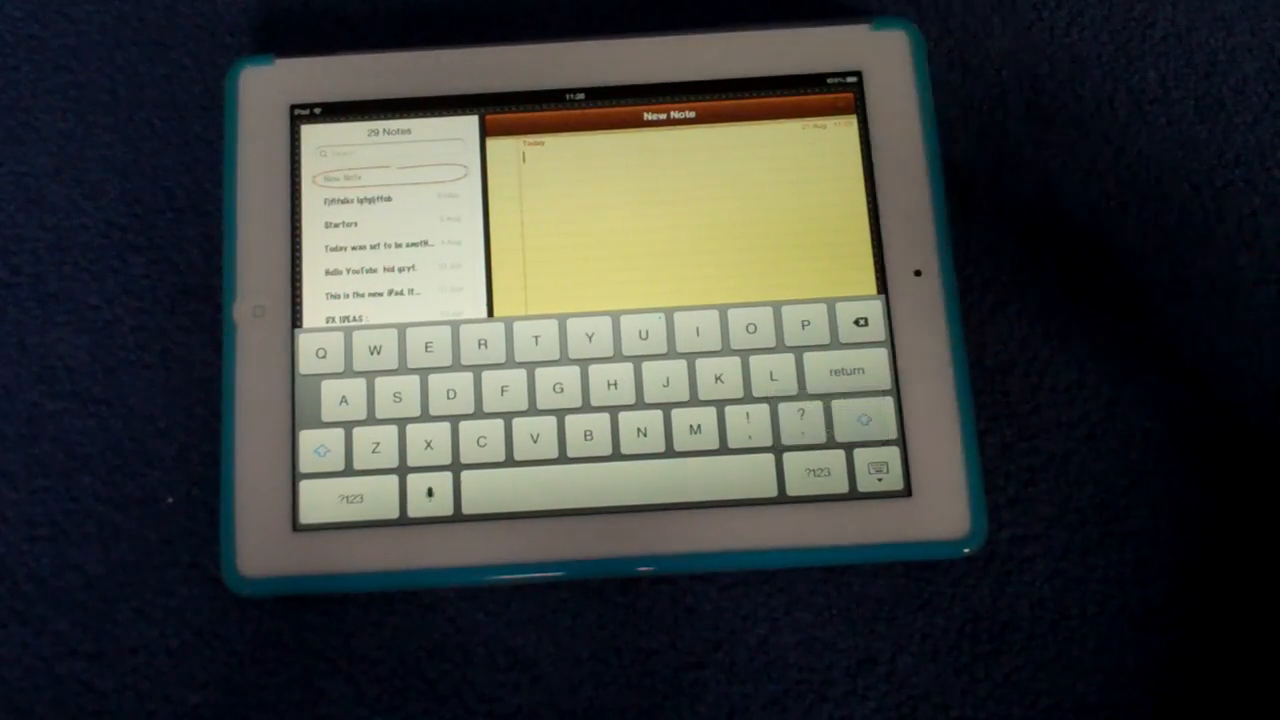
left_click(877, 470)
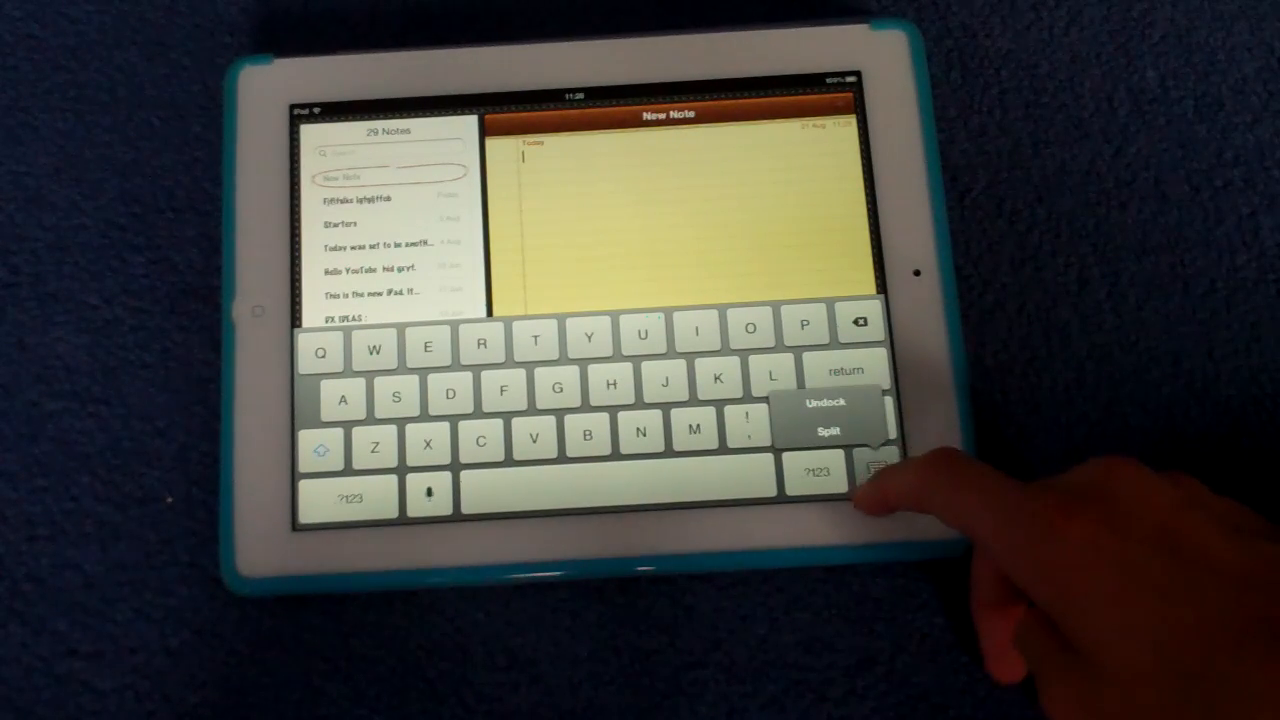